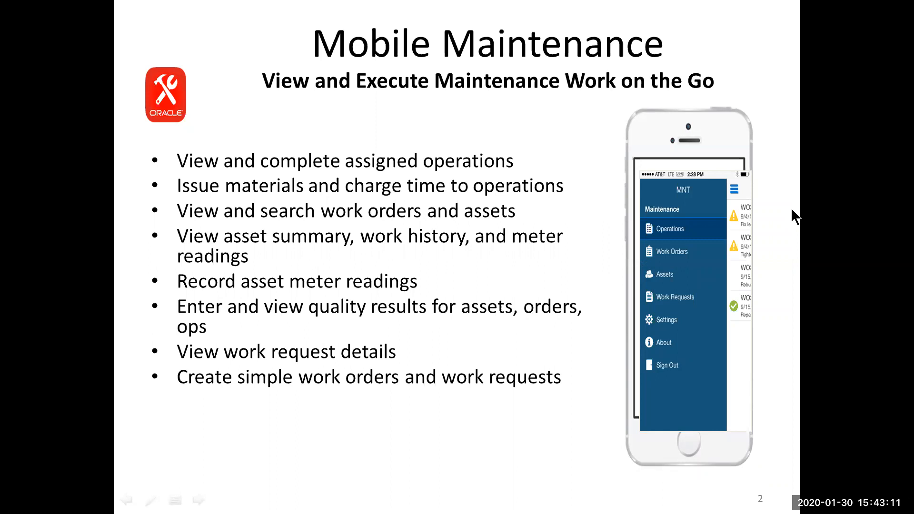
mouse_move(606, 264)
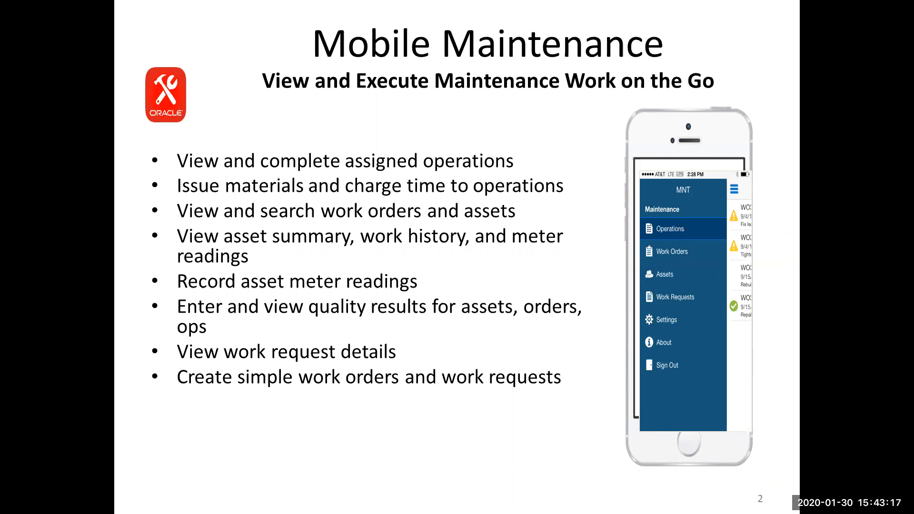
mouse_move(598, 271)
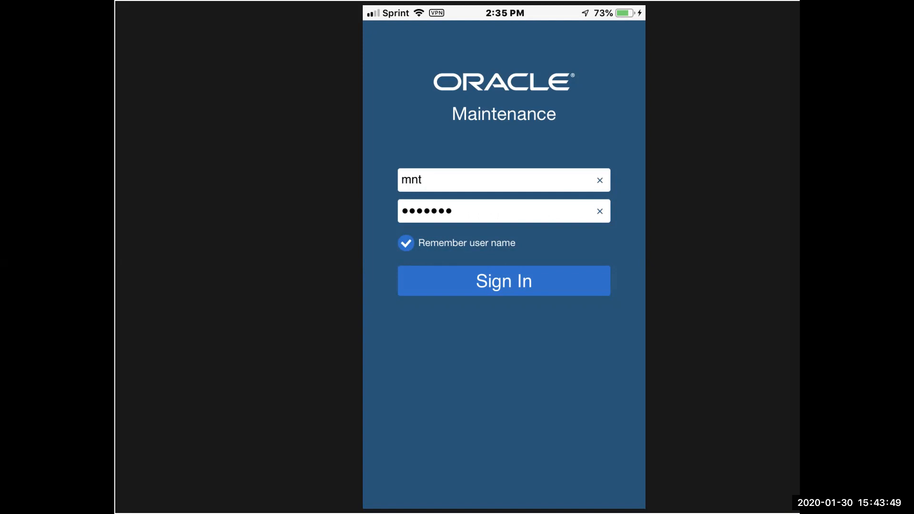
- Sign in and show My Calendar for Monday, 03 February 2020 in day view
left_click(503, 280)
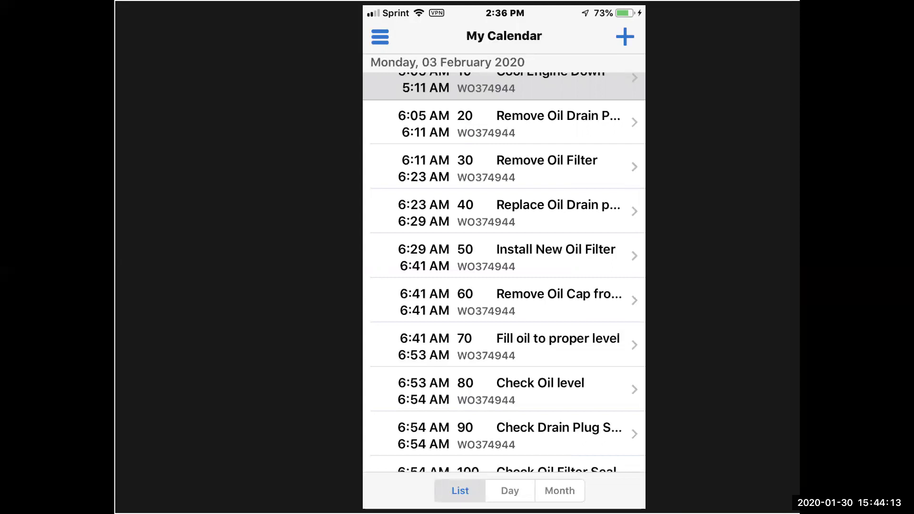
left_click(509, 490)
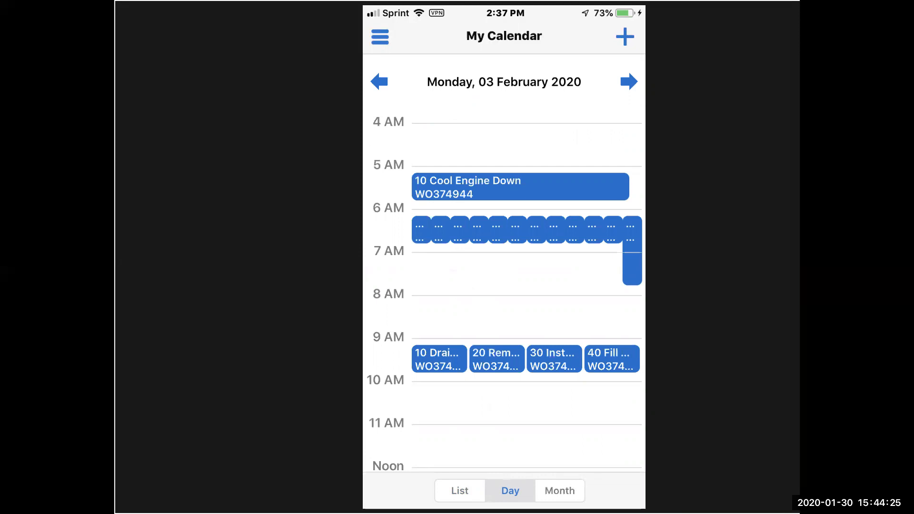
- Show My Calendar as a month grid with 3 February's operations
left_click(559, 490)
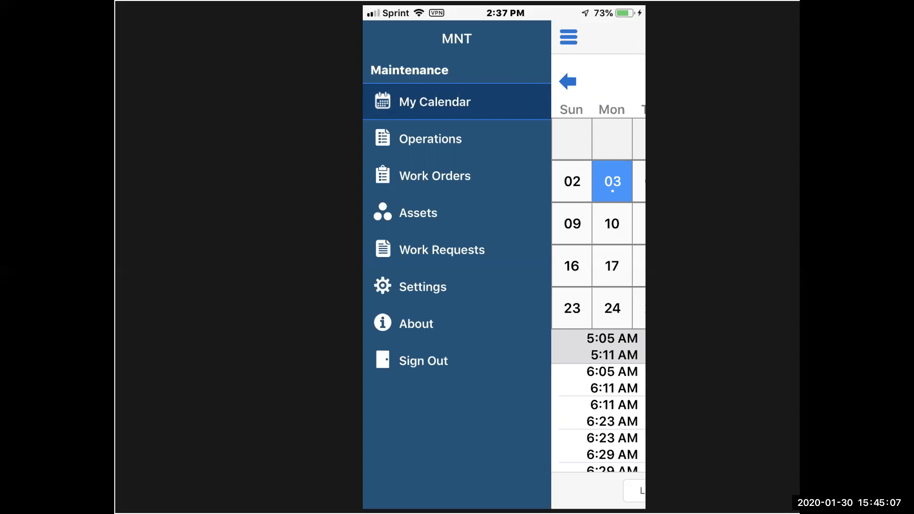
- Go to the Assets area to reach asset DTF35001's summary
left_click(418, 213)
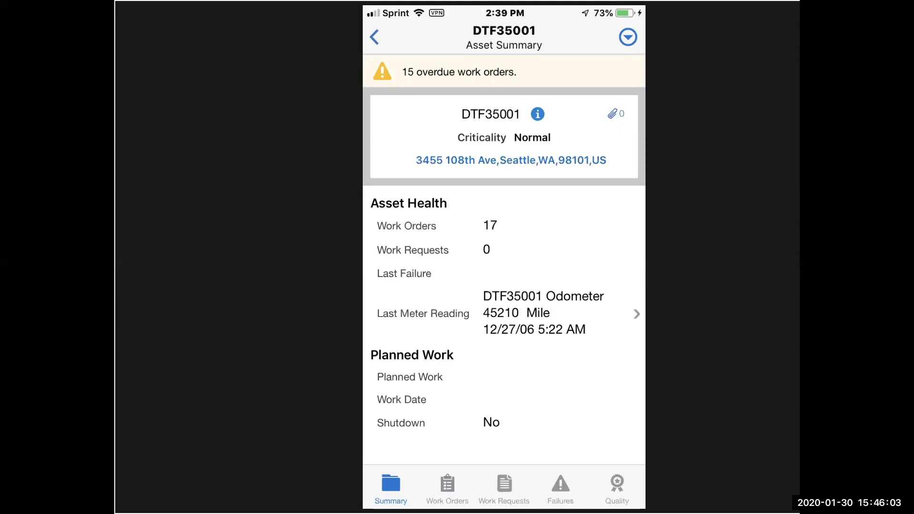
- Review asset DTF35001's work orders, work requests and quality plans, then return to My Work
left_click(448, 486)
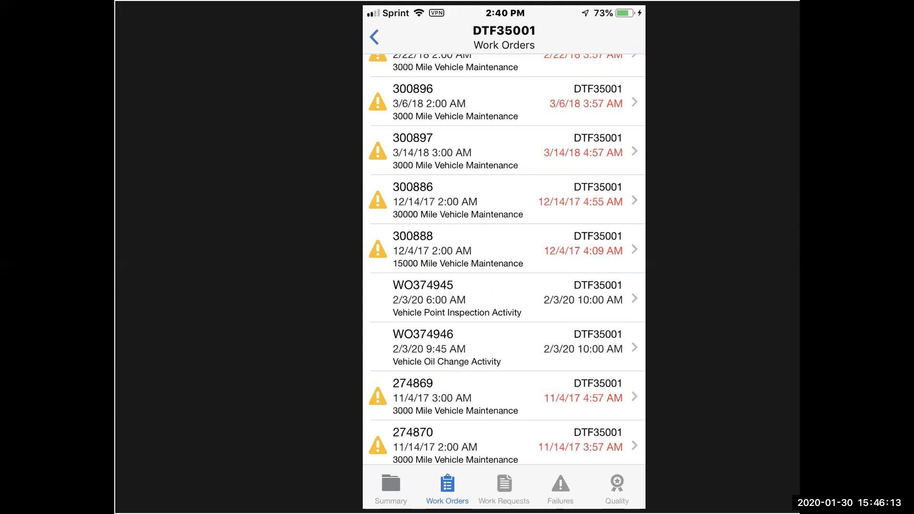
left_click(503, 487)
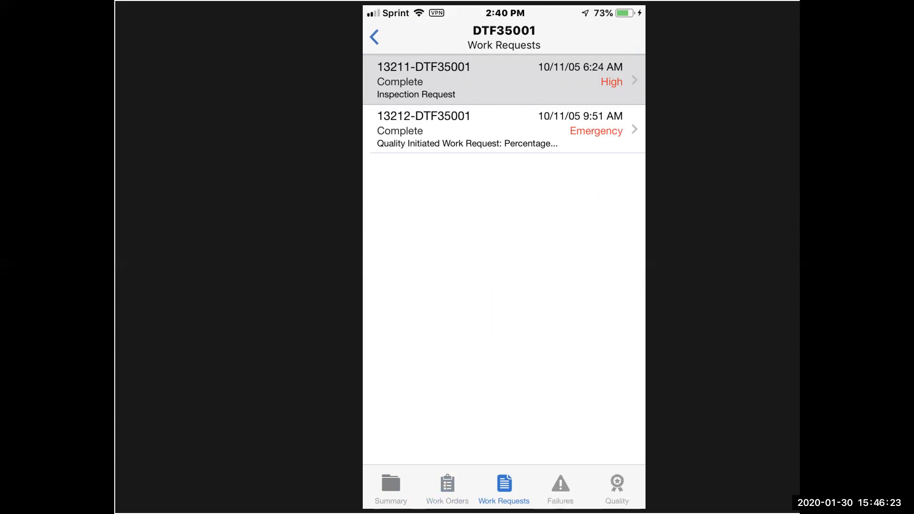
left_click(616, 487)
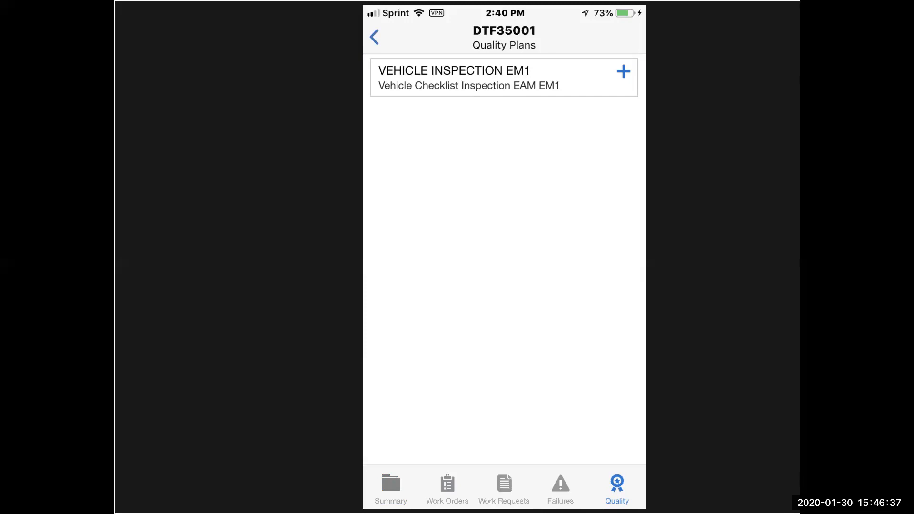
left_click(448, 487)
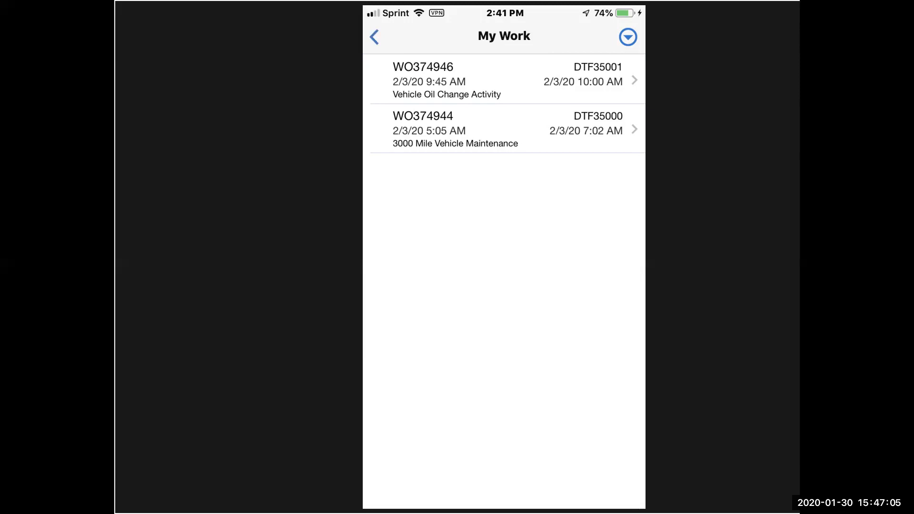
- View work order WO374946's details and its operations list with the Drain Oil operation
left_click(505, 80)
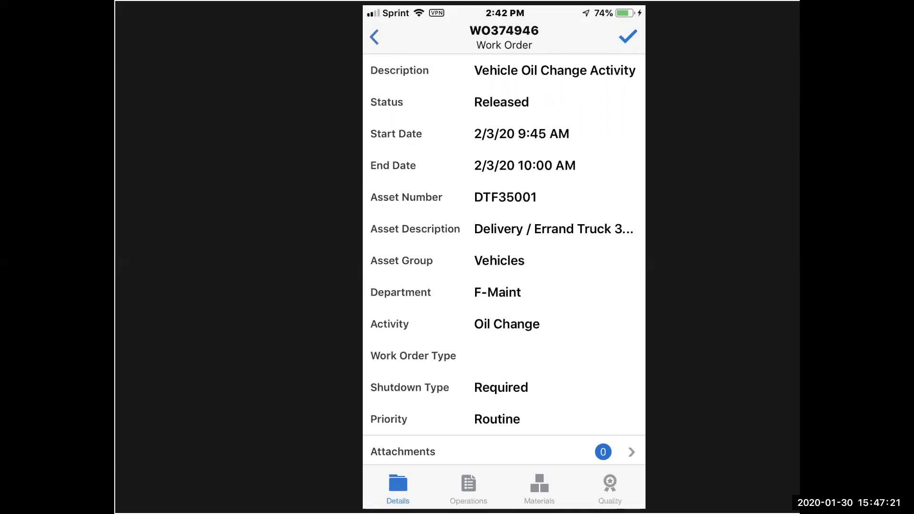
left_click(468, 486)
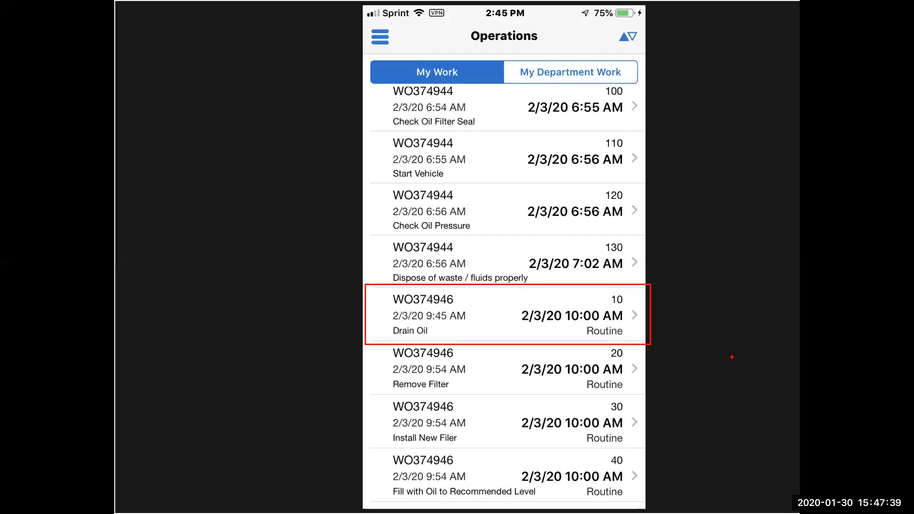
- Charge 1 hour to WO374946's Drain Oil operation and list its materials awaiting issue
left_click(503, 315)
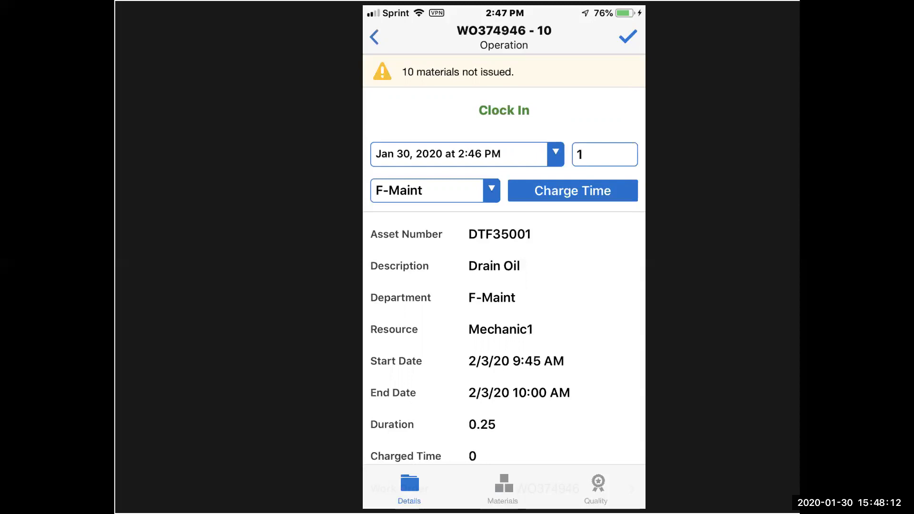
left_click(572, 191)
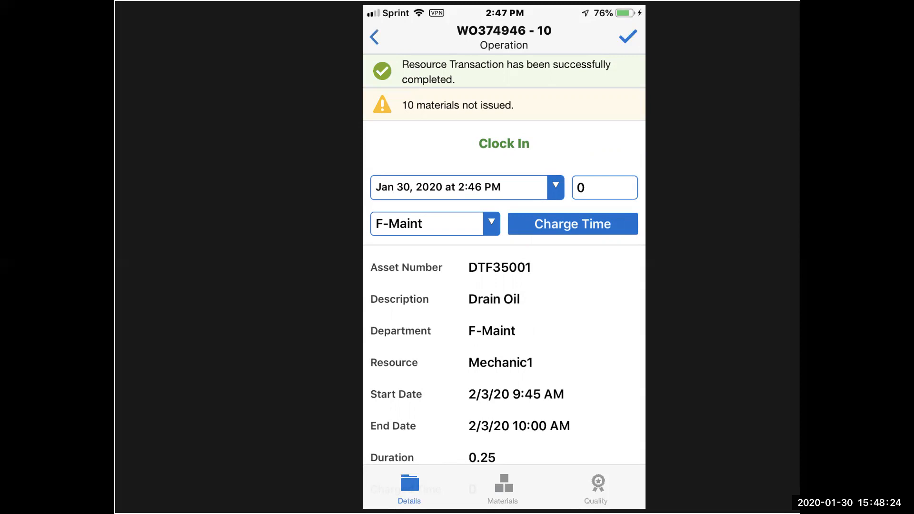
left_click(503, 486)
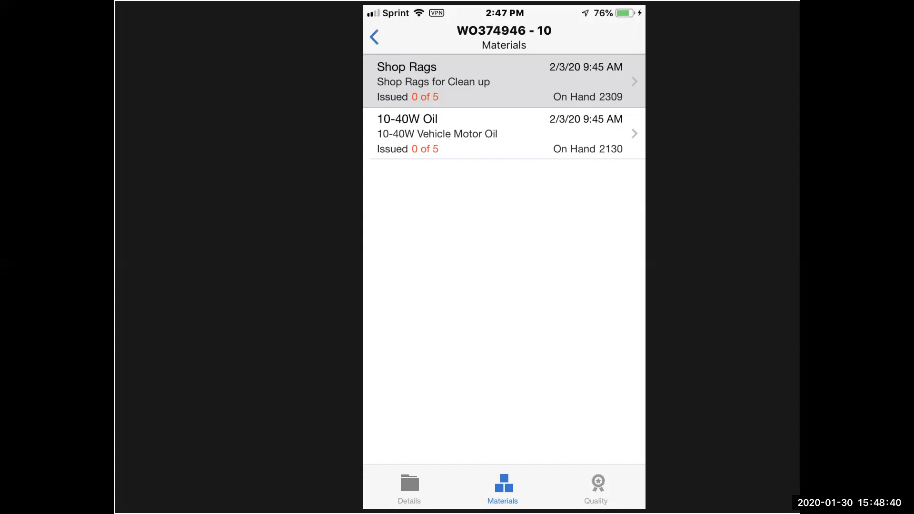
- Issue 5 Shop Rags to the Drain Oil operation, showing 5 of 5 issued in the materials list
left_click(502, 81)
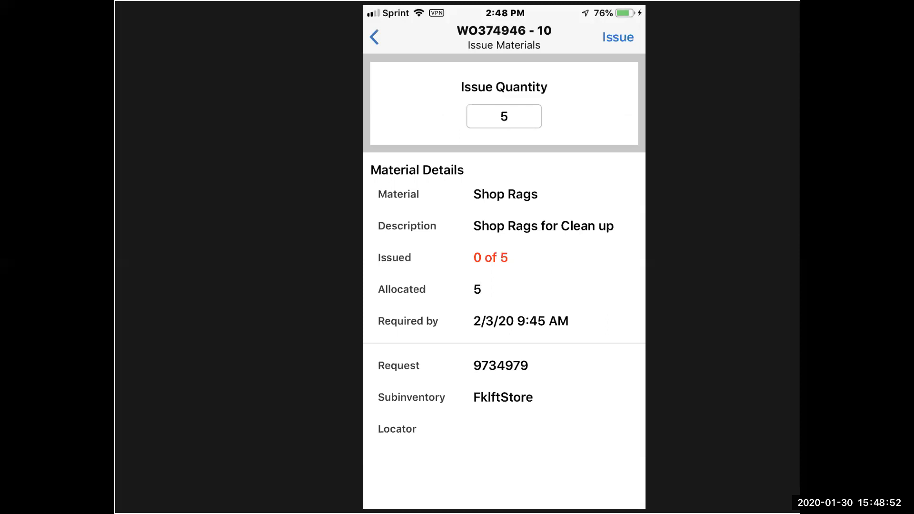
left_click(616, 37)
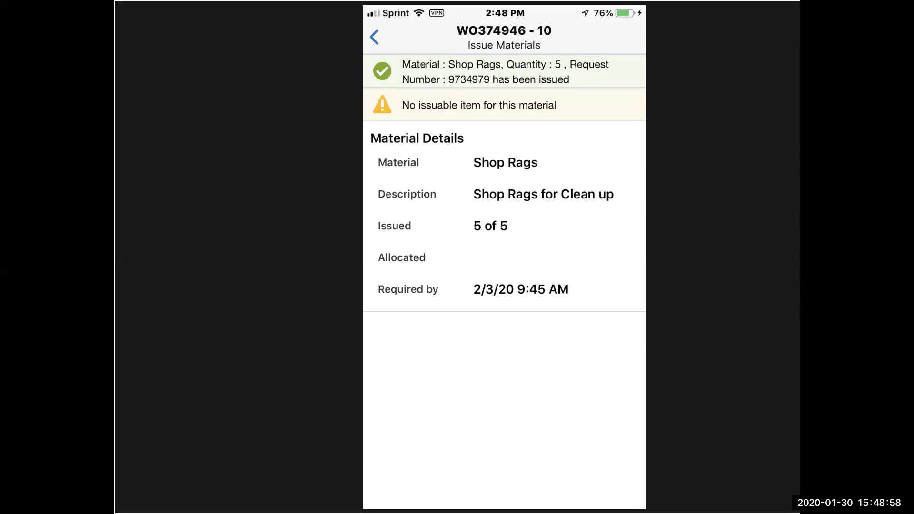
left_click(373, 37)
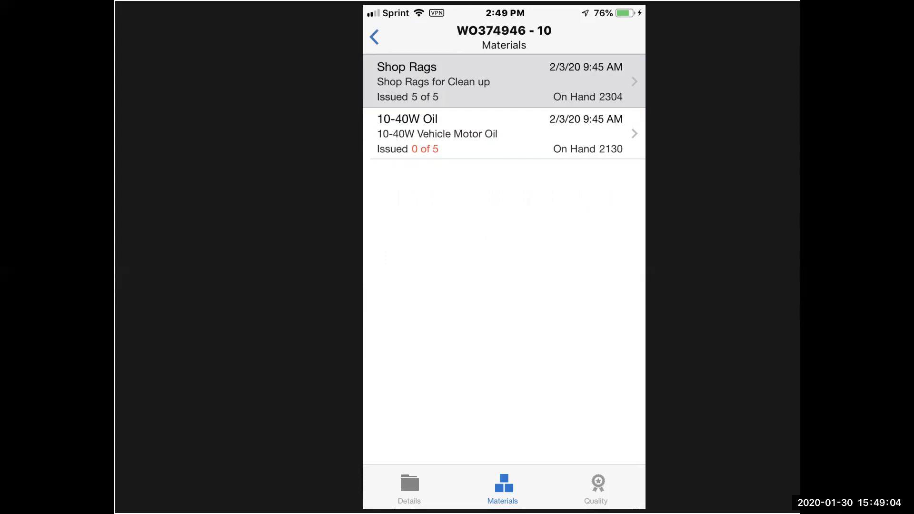
- Issue 5 units of 10-40W Oil to operation 10 of WO374946
left_click(502, 134)
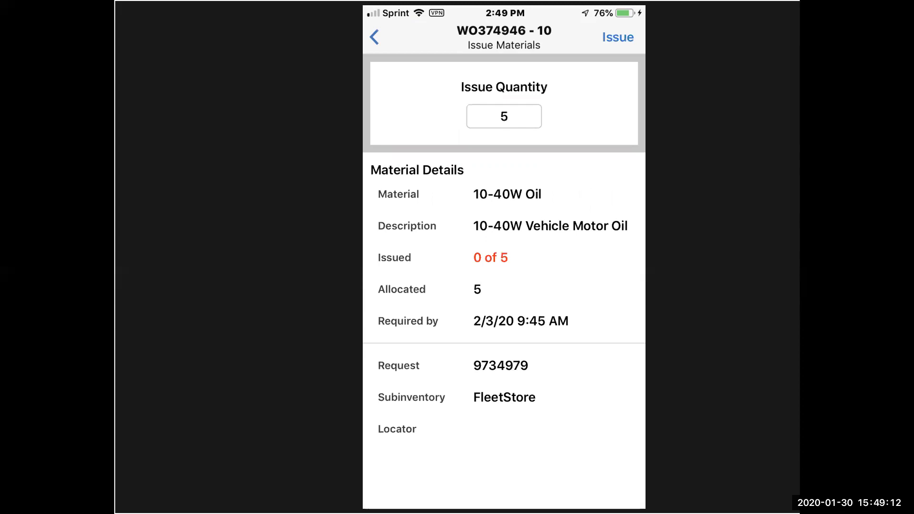
left_click(617, 37)
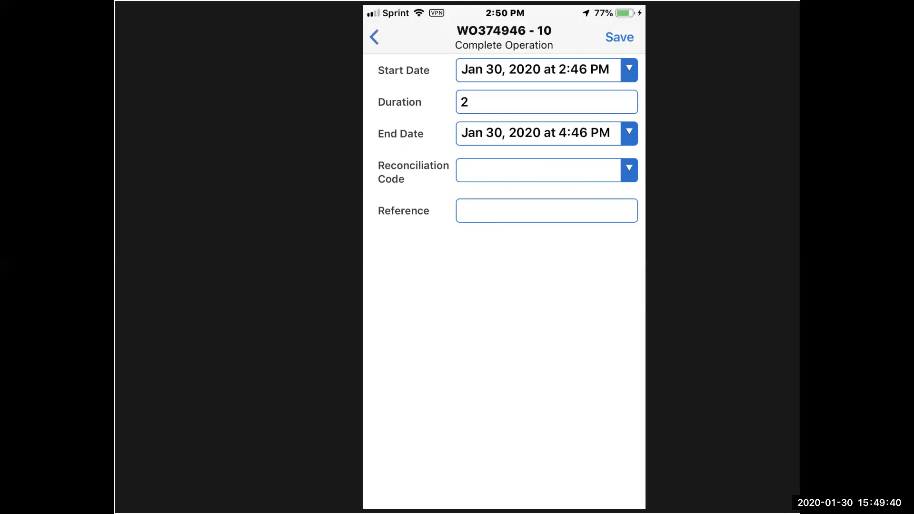
- Save completion of operation 10 of WO374946 with Duration 2
left_click(618, 37)
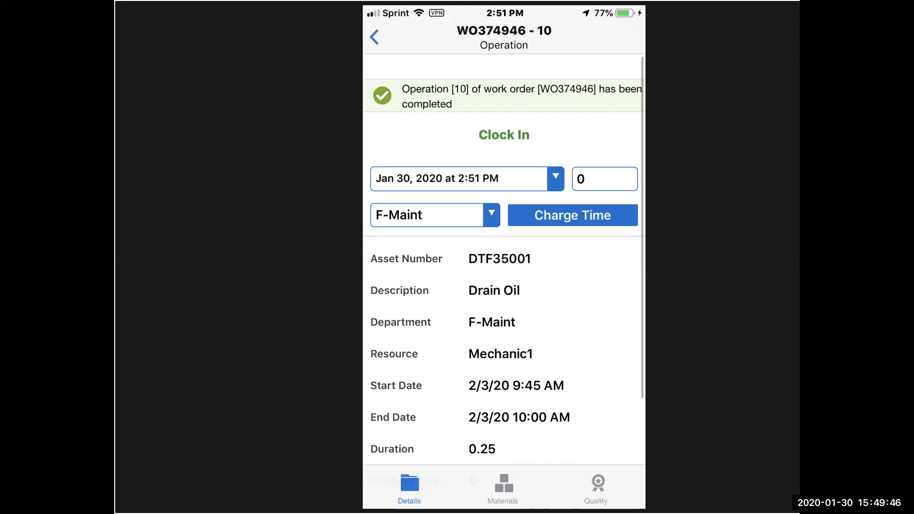
- From the operations list, view WO374946's details with Drain Oil marked complete
left_click(373, 36)
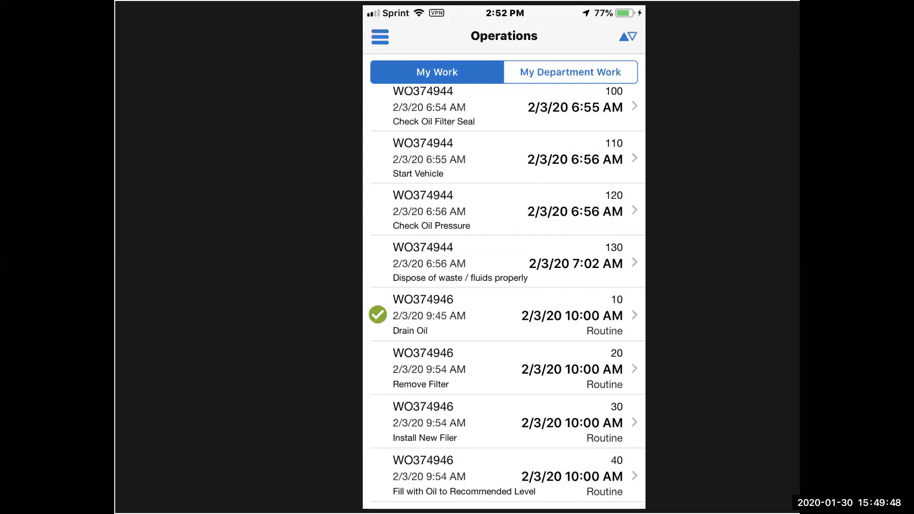
left_click(505, 315)
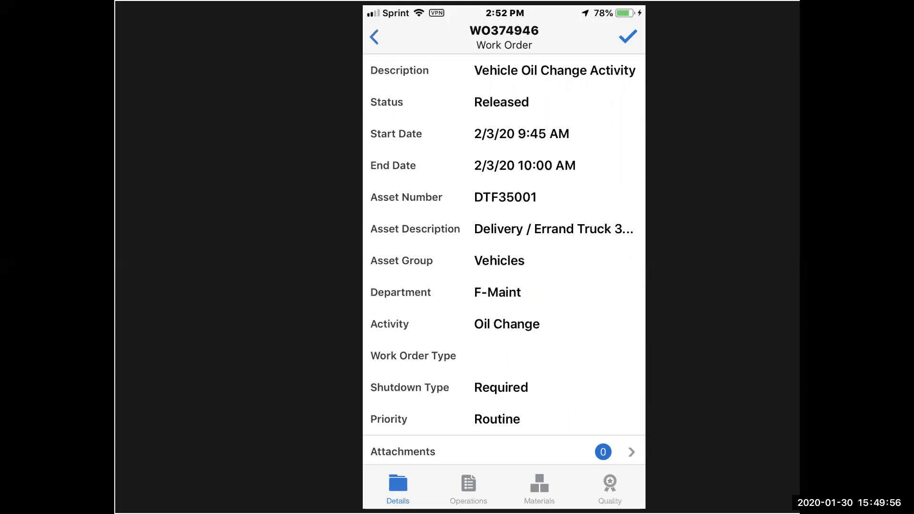
- Complete work order WO374946 with status Complete and actual duration 2 hours, then save
left_click(628, 36)
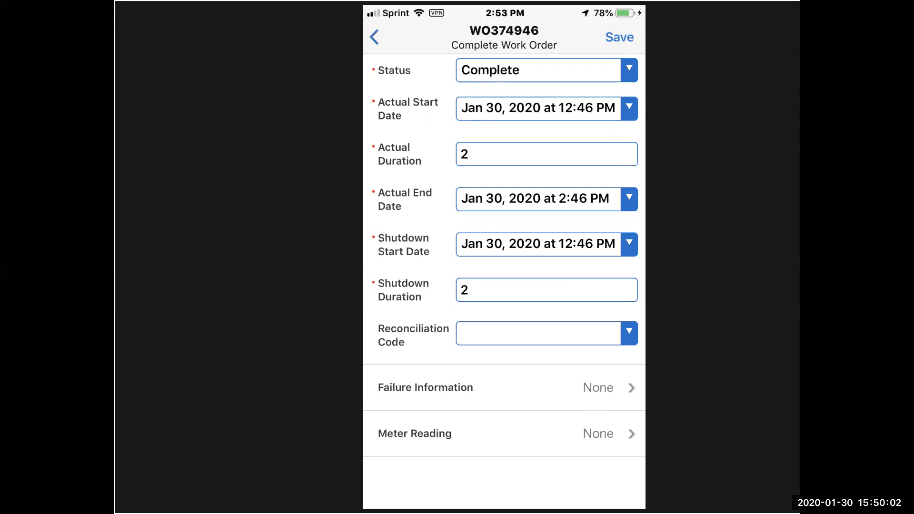
left_click(619, 37)
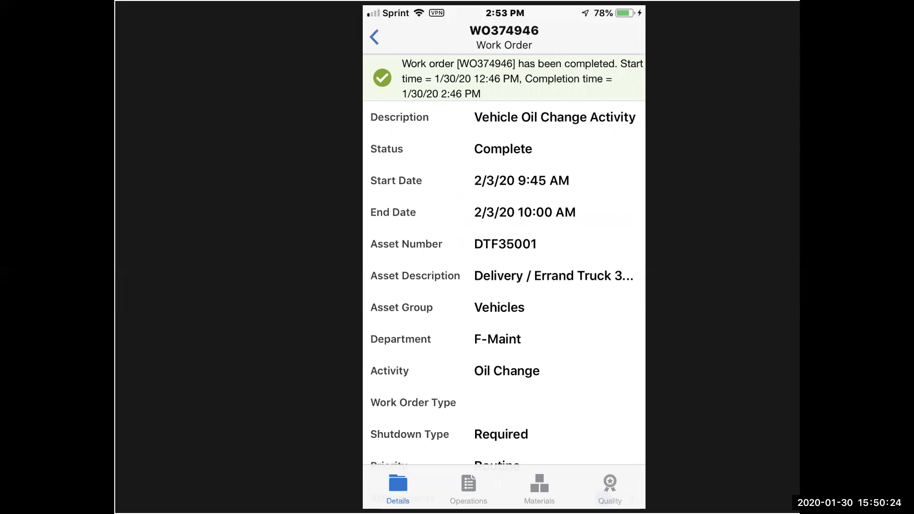
- Leave the completed work order and reach the app Settings with offline options
left_click(373, 36)
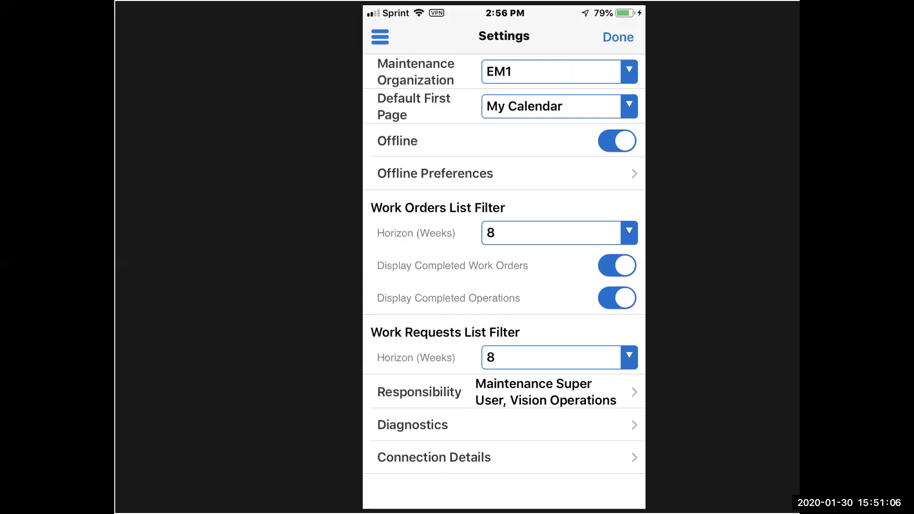
- Enable Offline mode and confirm the switch to Disconnected mode
left_click(616, 141)
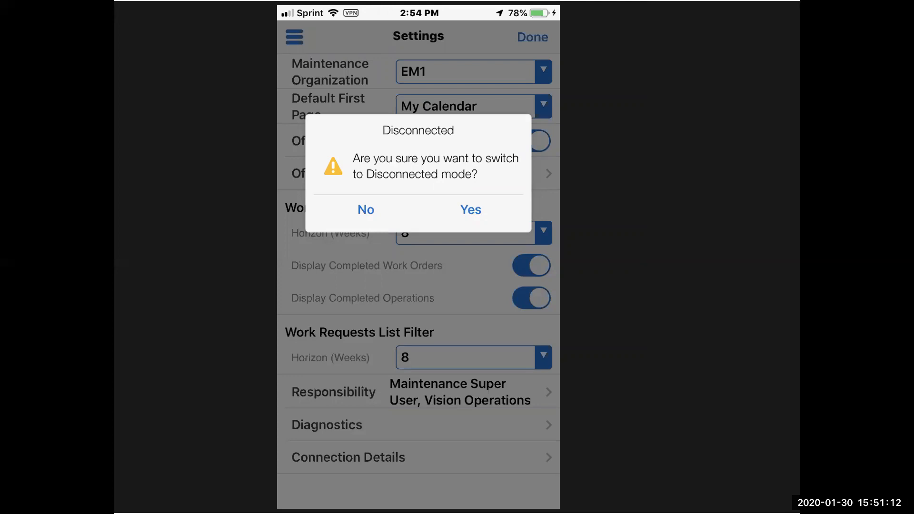
left_click(469, 210)
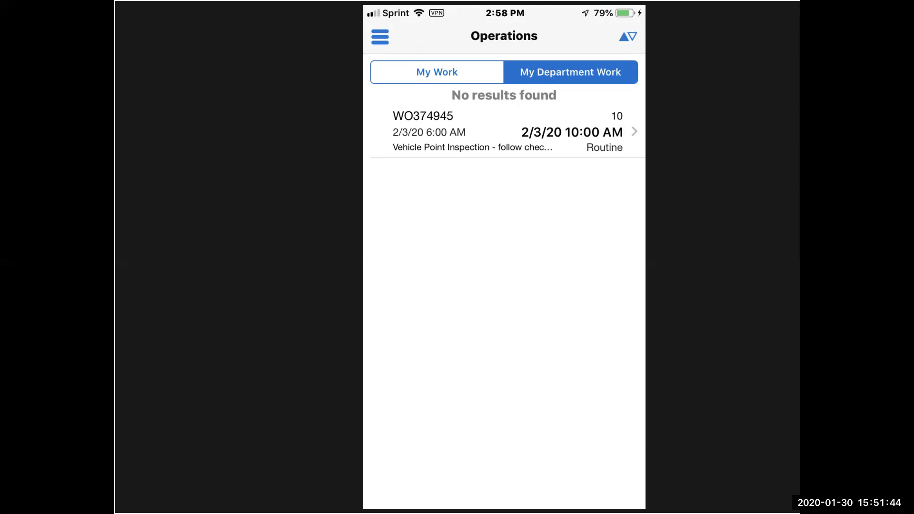
- Open WO374945's Vehicle Point Inspection operation 10 and its attachment ACheckInspectionProcedure.doc
left_click(503, 131)
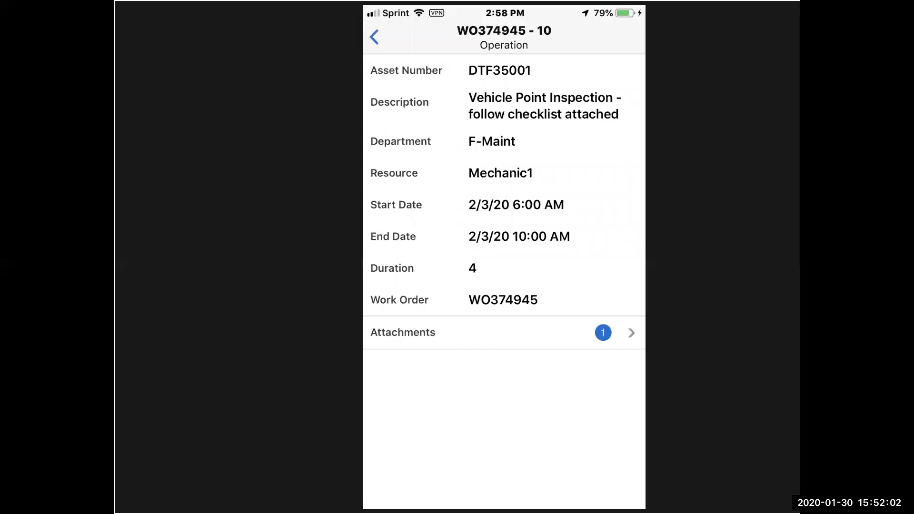
left_click(504, 332)
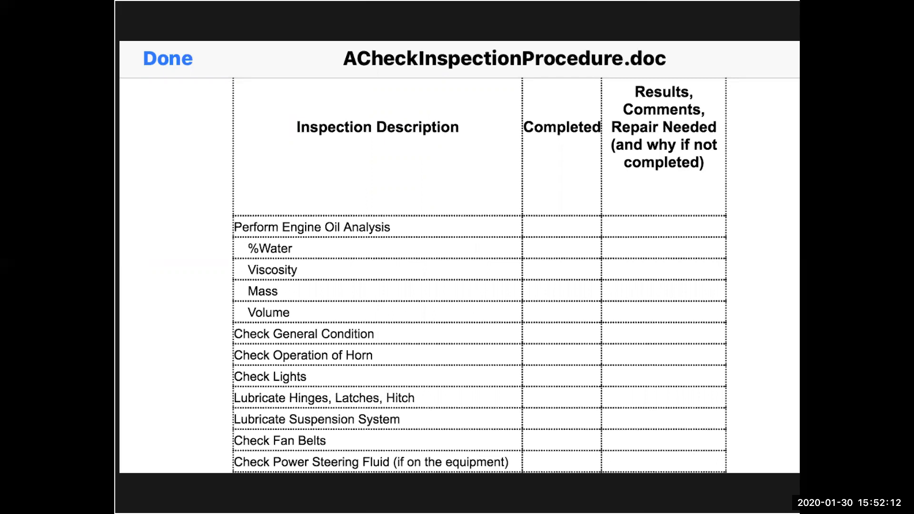
- Close the checklist document via Done, returning to the Oracle closing slide
left_click(168, 58)
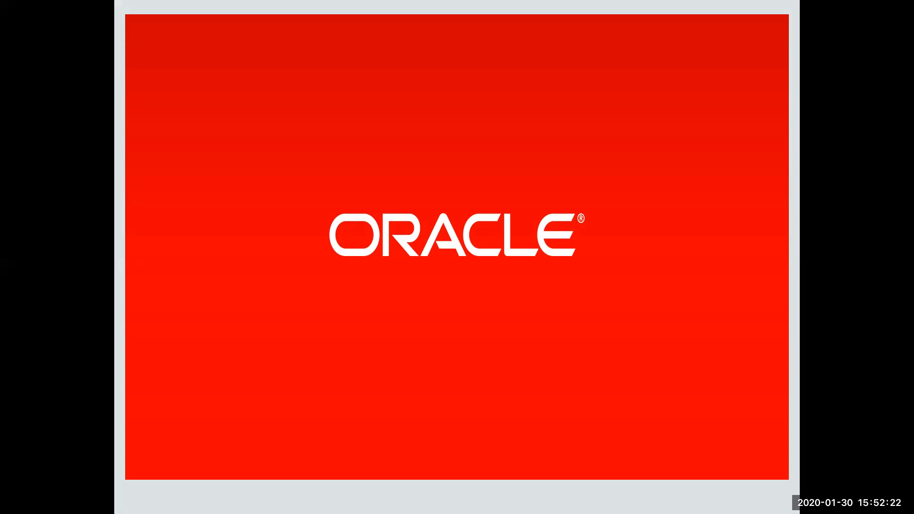
mouse_move(797, 13)
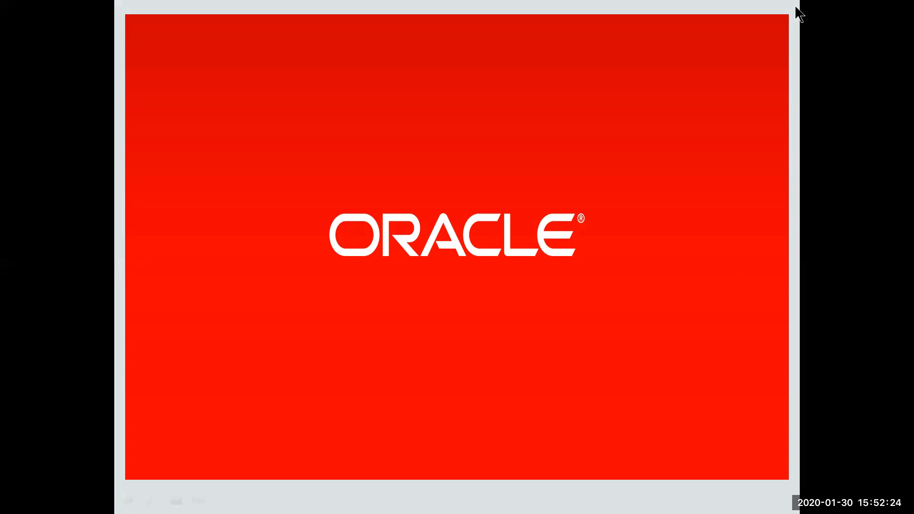
mouse_move(733, 17)
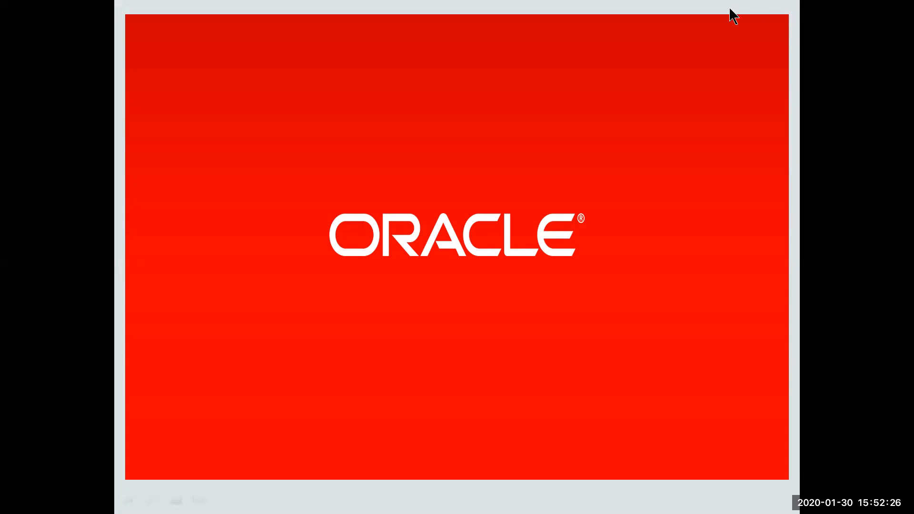